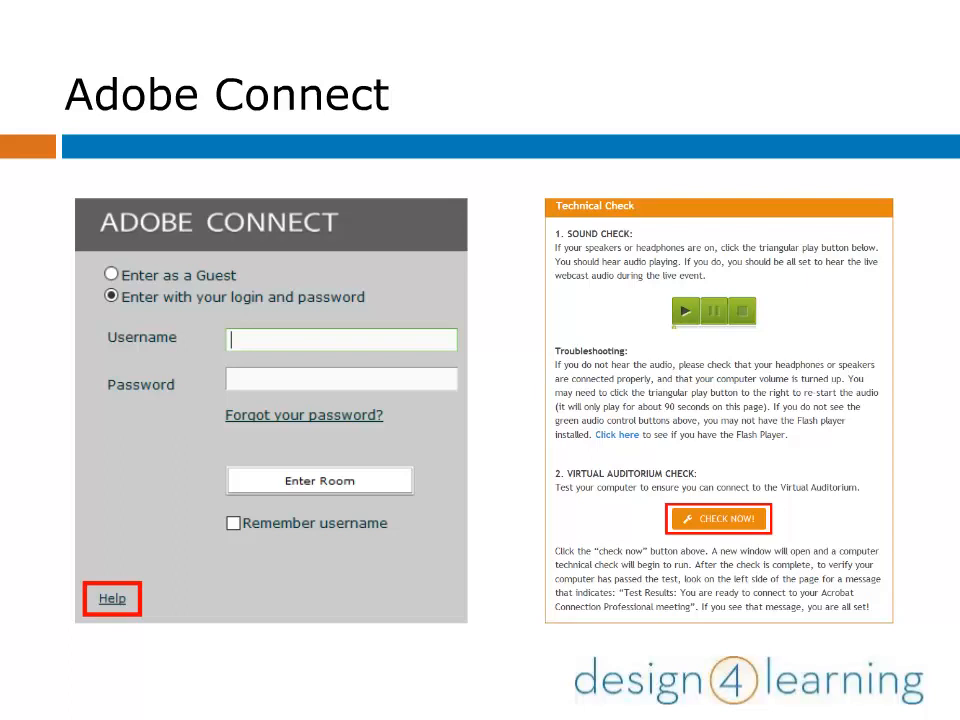
- Advance past the sign-in and technical check slide to the webcam-sharing meeting room slide
click(718, 519)
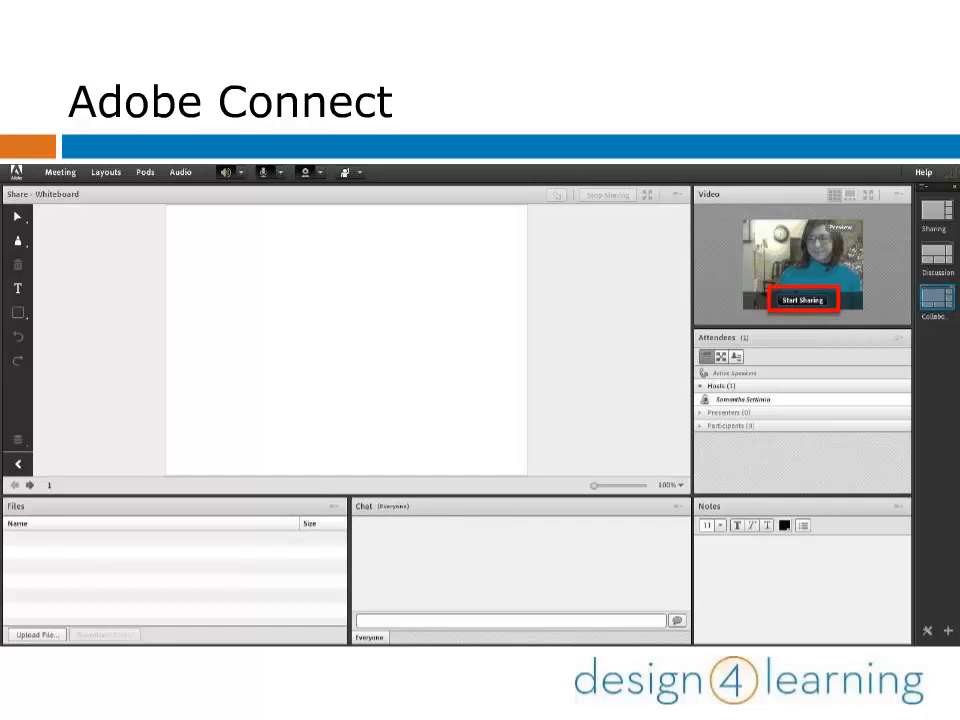
- Advance to the Video pod close-up with the live webcam feed and its Stop and view buttons
click(803, 299)
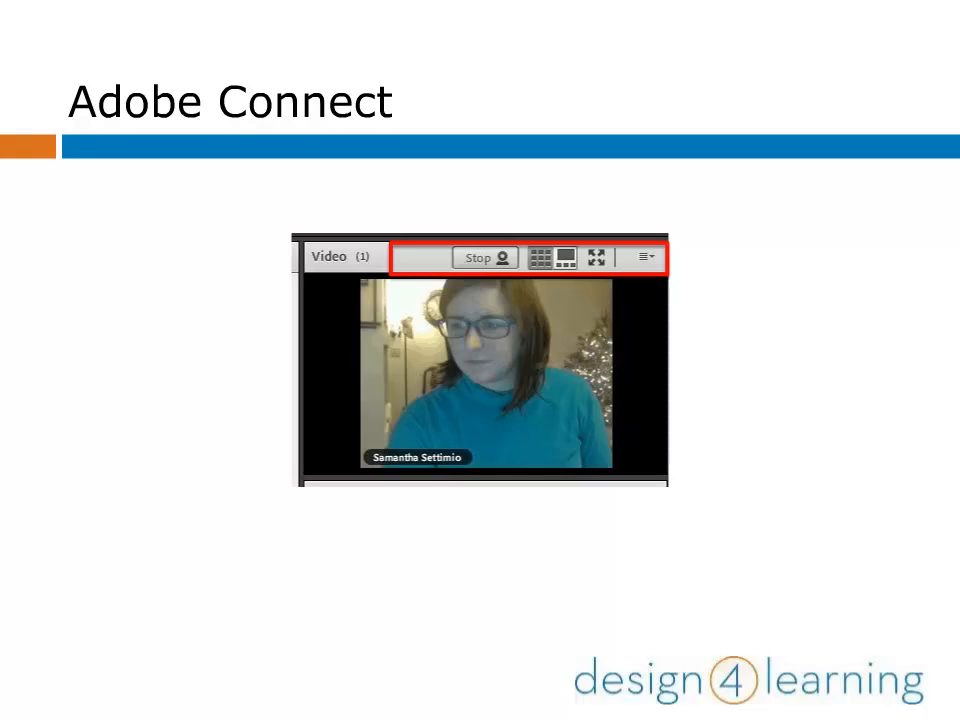
- Advance to the Audio menu slide showing Microphone Rights and Single Speaker Mode enabled
click(56, 170)
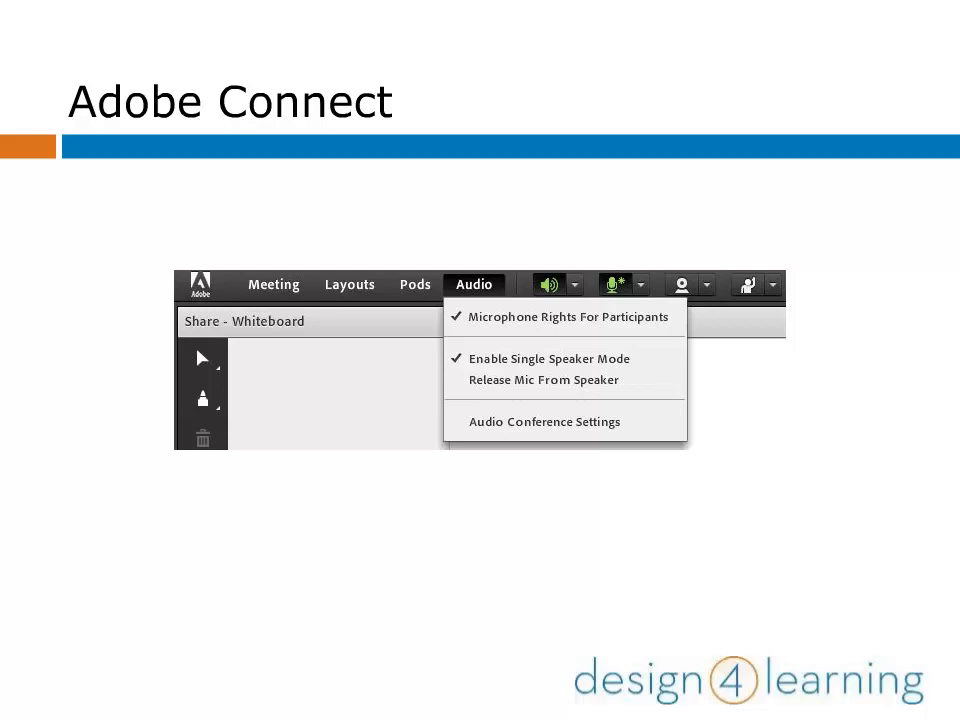
- Advance through Audio Conference Settings to the Preferences > Audio Conference slide
click(545, 421)
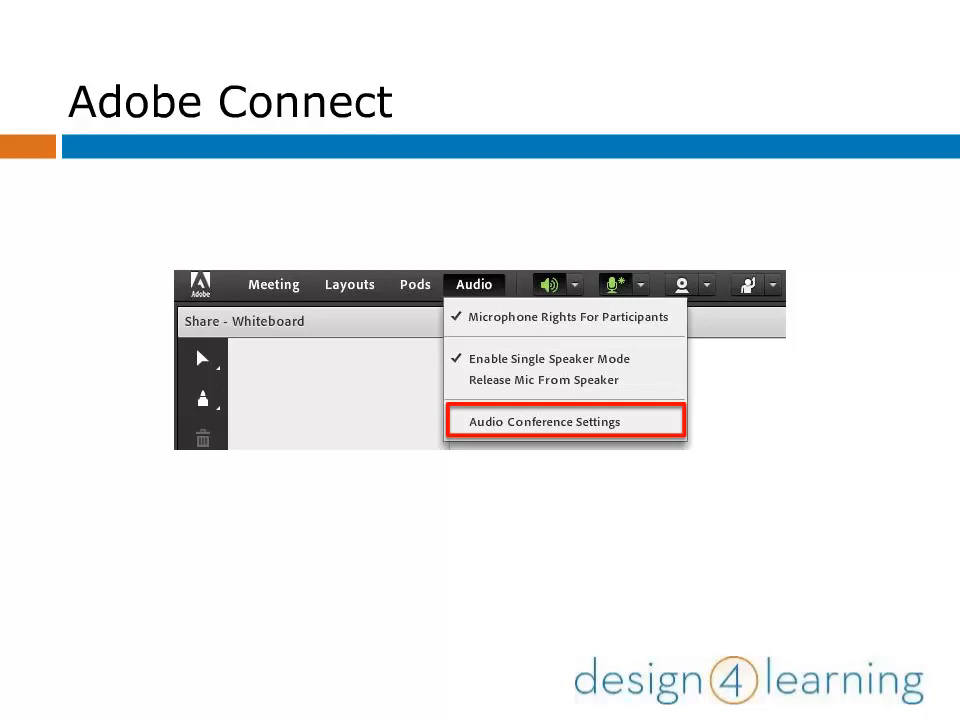
click(544, 421)
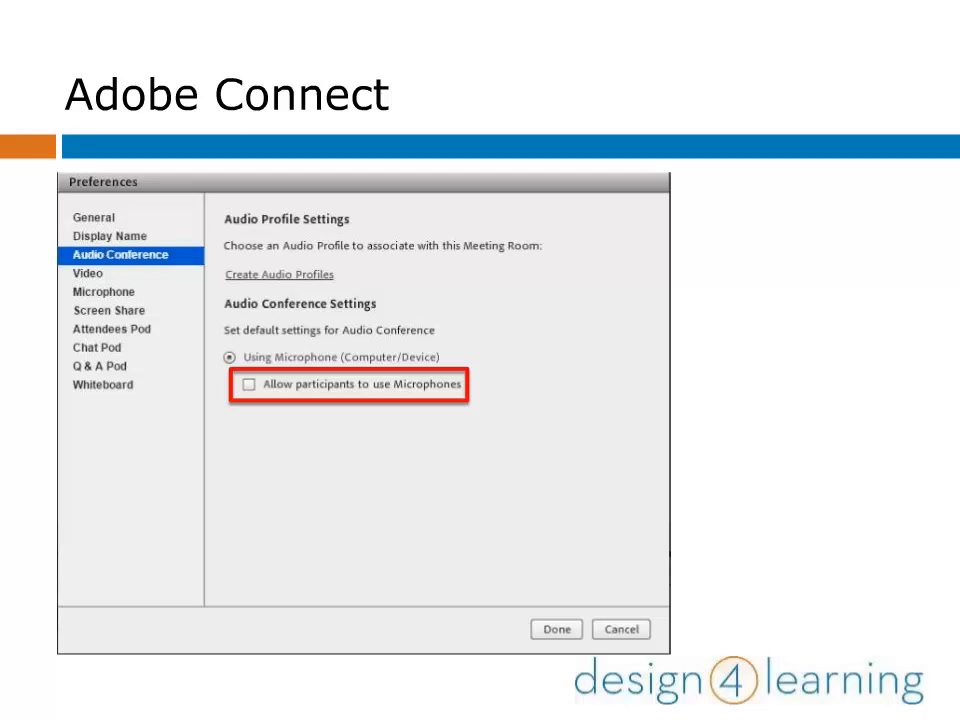
- Advance to the Preferences > Attendees Pod slide highlighting Disable Raise Hand
click(112, 328)
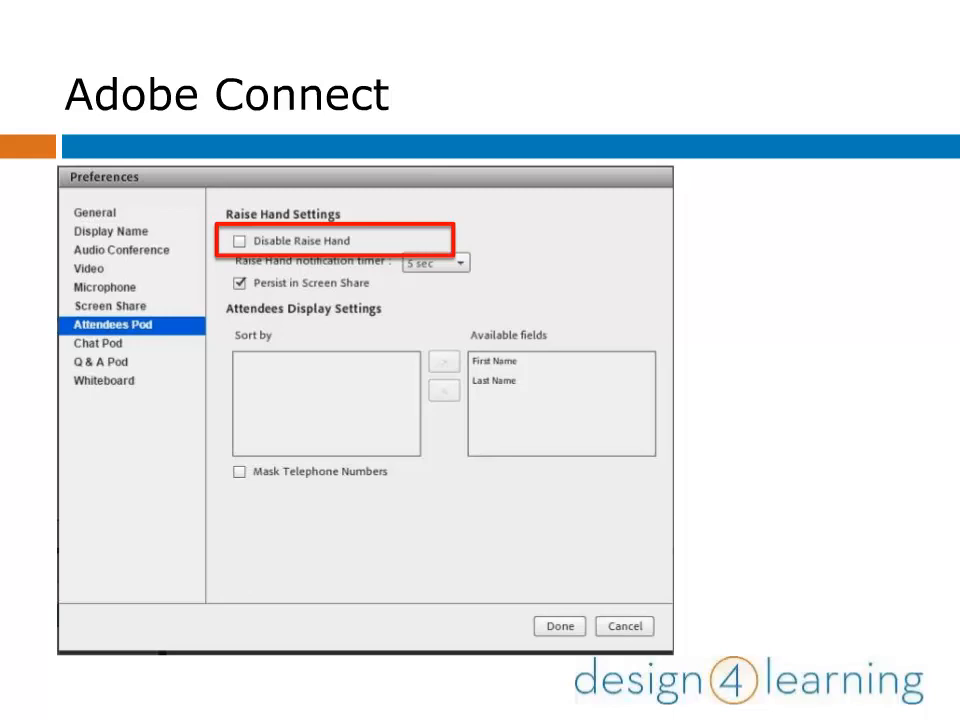
click(103, 381)
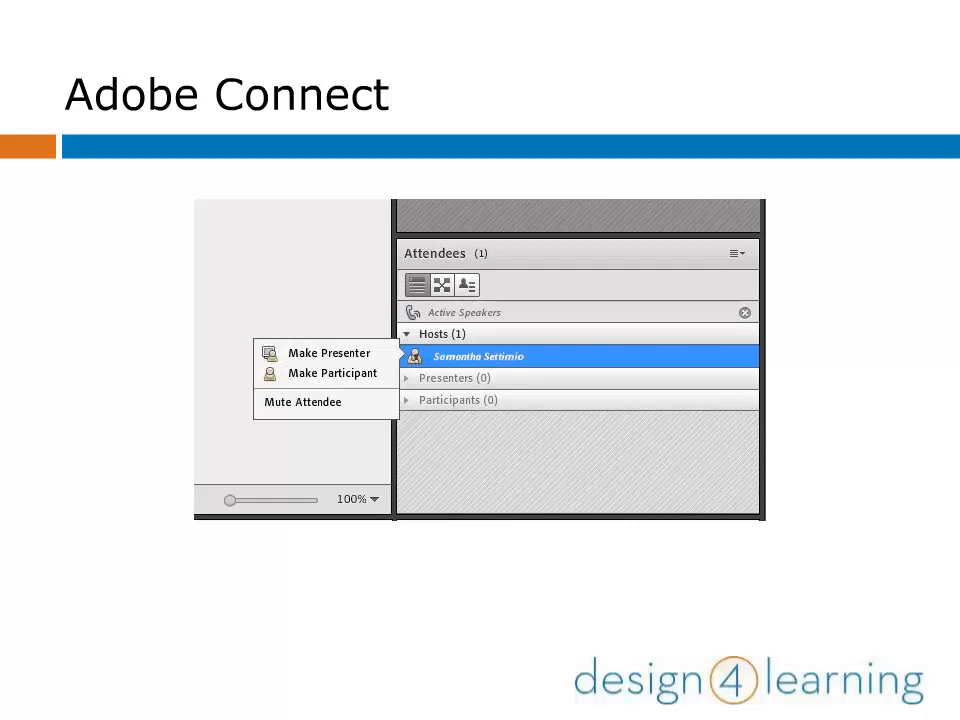
- Advance from the Make Presenter, Make Participant, Mute Attendee menu to the Files pod slide
click(340, 268)
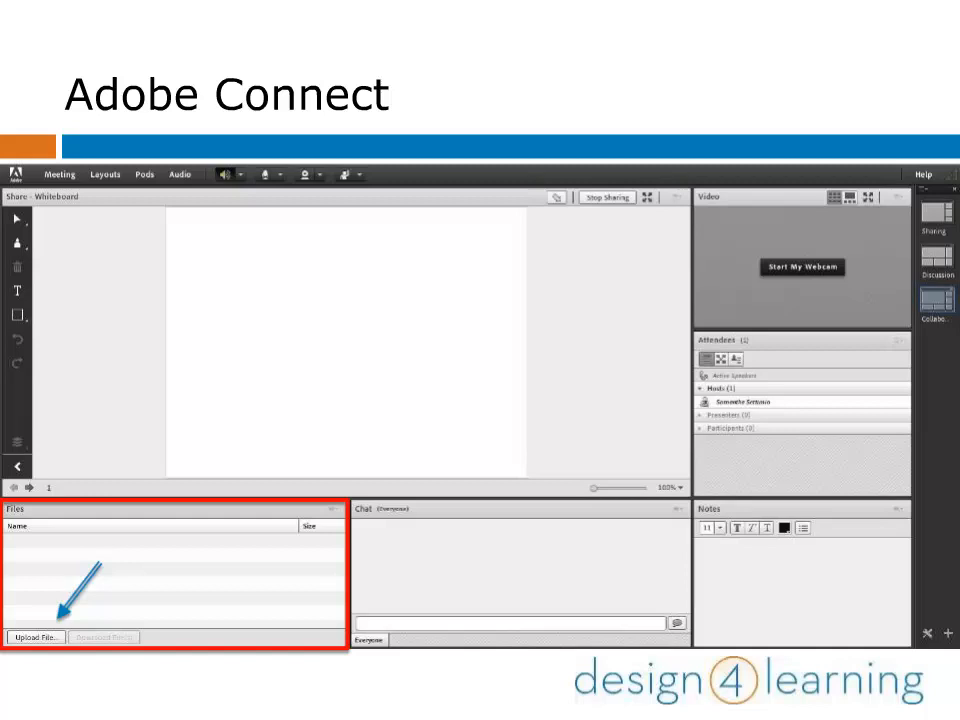
- Advance to the slide with a file uploaded to the Files pod and the chat options marked
click(37, 637)
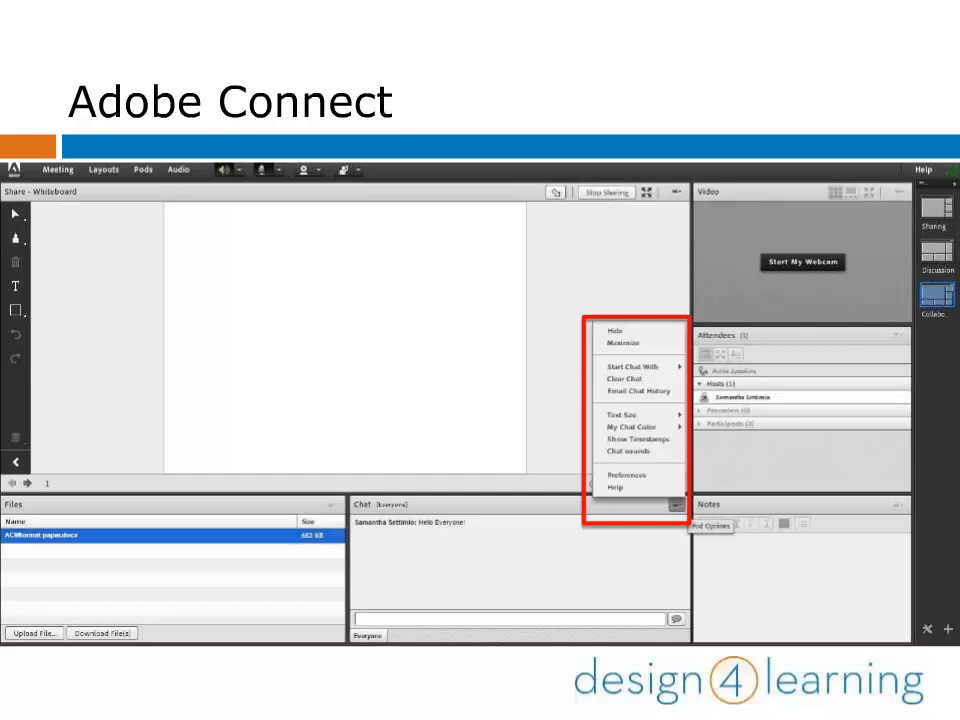
- Advance from the chat pod options menu to the Meeting menu's Record Meeting option
click(59, 172)
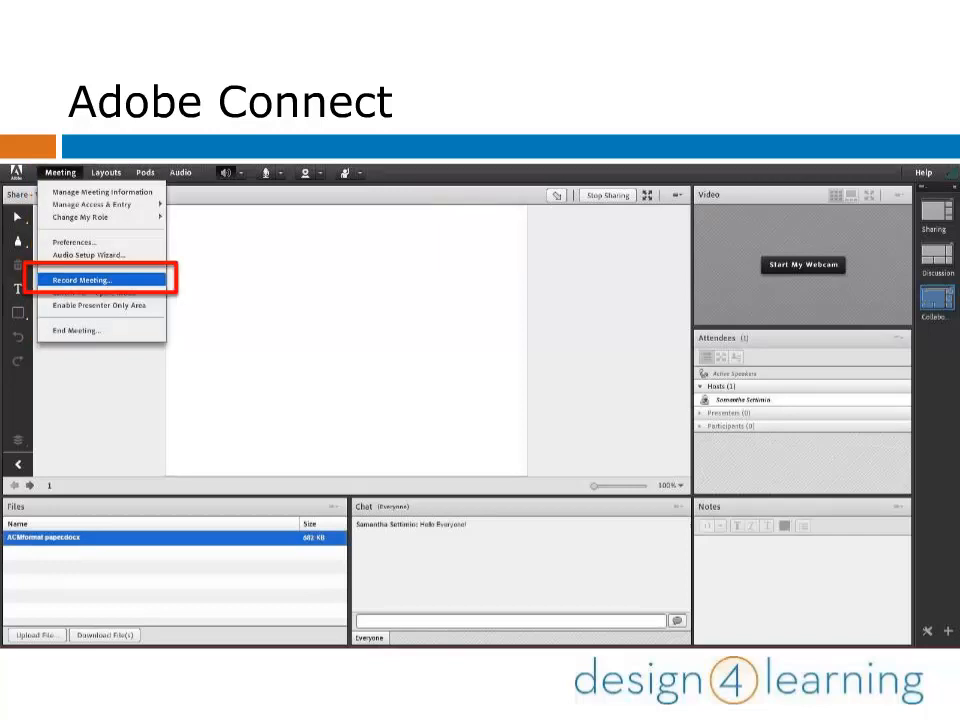
- Advance from Record Meeting to the Pods > Share submenu listing existing share pods
click(81, 279)
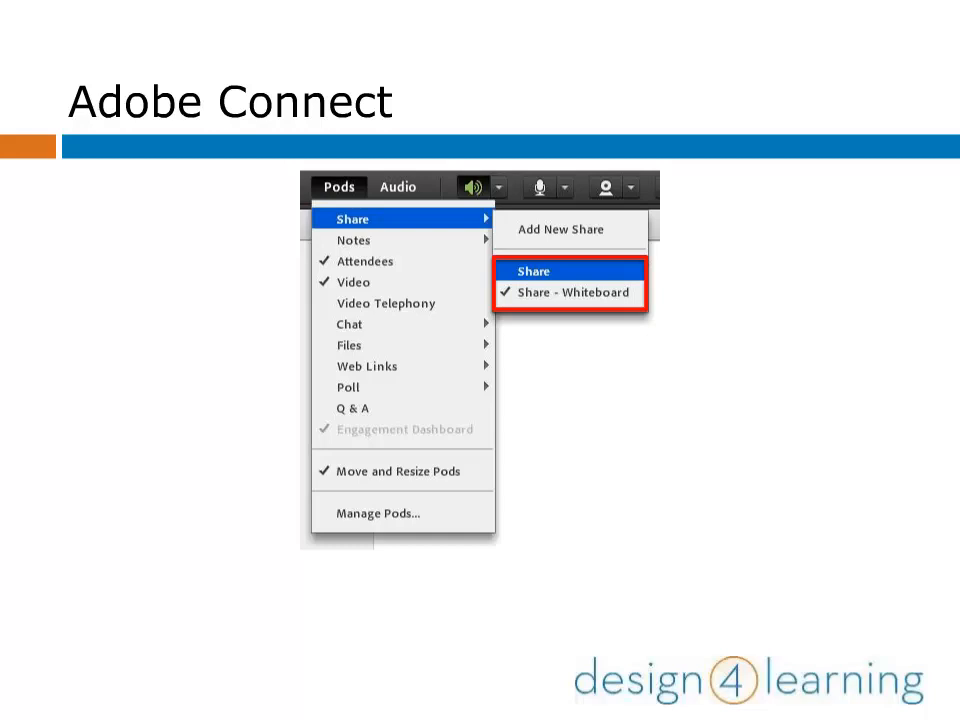
- Add a new Share pod over the whiteboard, its screen-sharing option marked
click(533, 271)
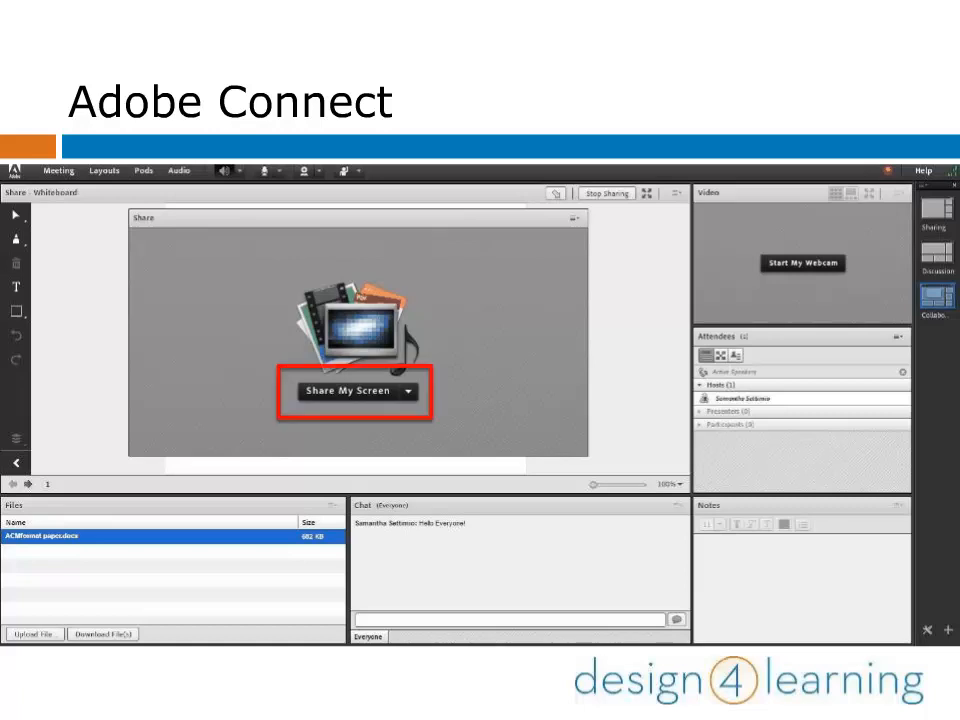
- Choose Share My Screen in the Share pod to bring up the screen-sharing dialog
click(348, 390)
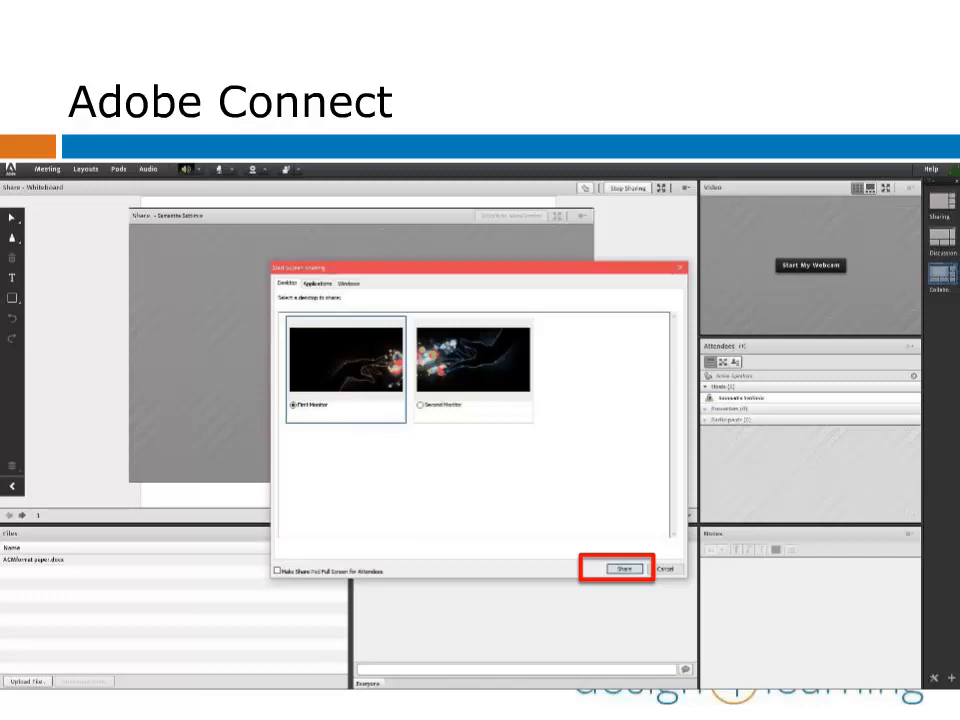
- Share the First Monitor desktop from the Start Screen Sharing dialog
click(623, 568)
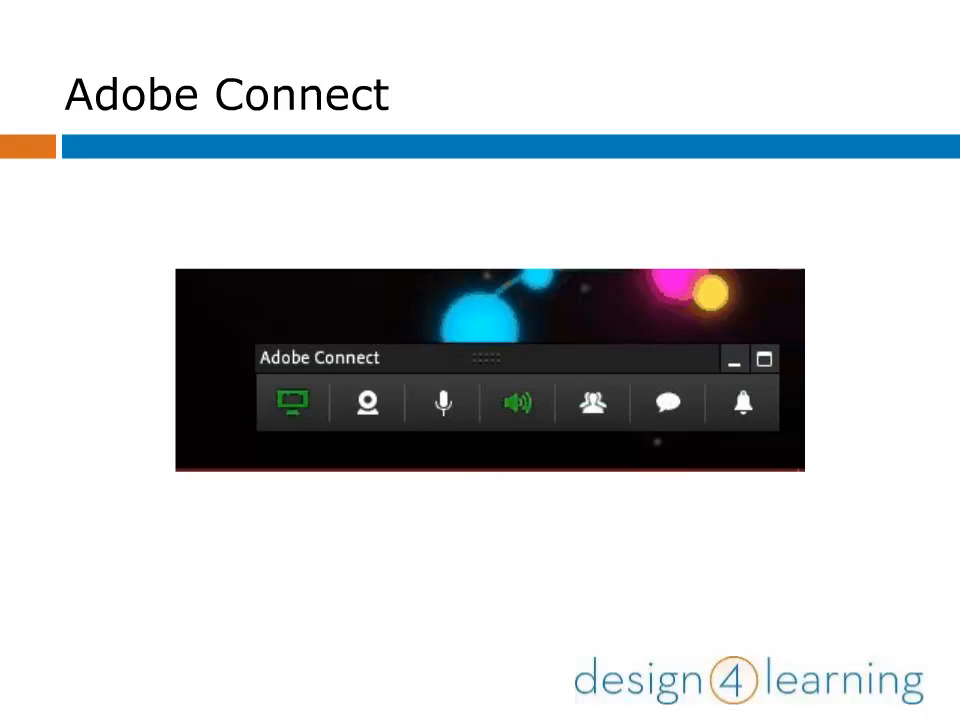
- Expand the floating toolbar's green share icon to show the Currently Sharing preview and Stop Sharing
click(291, 403)
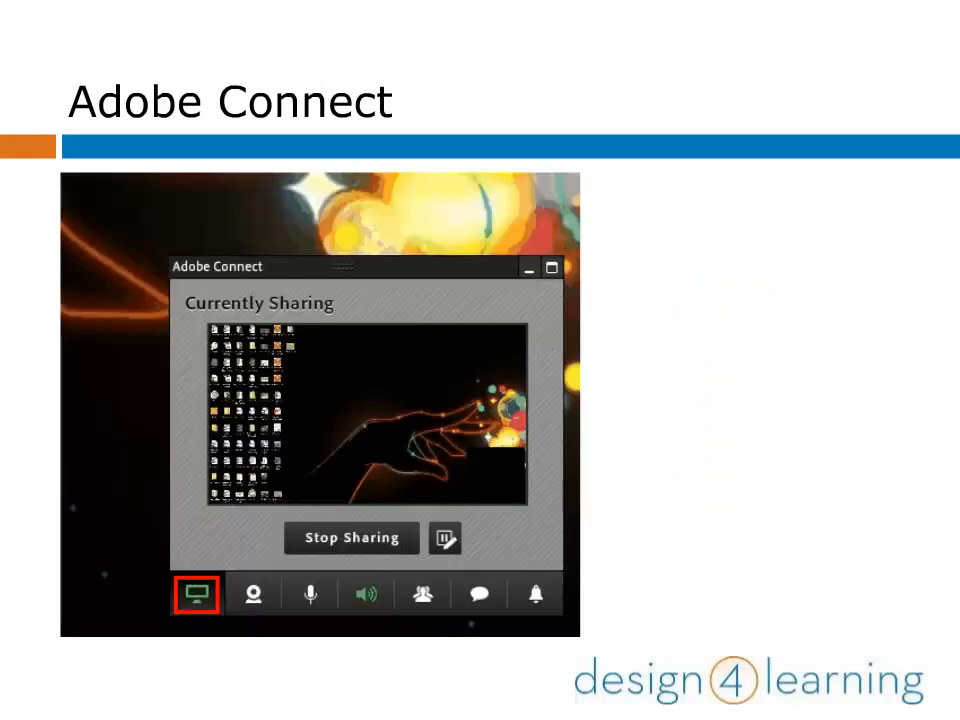